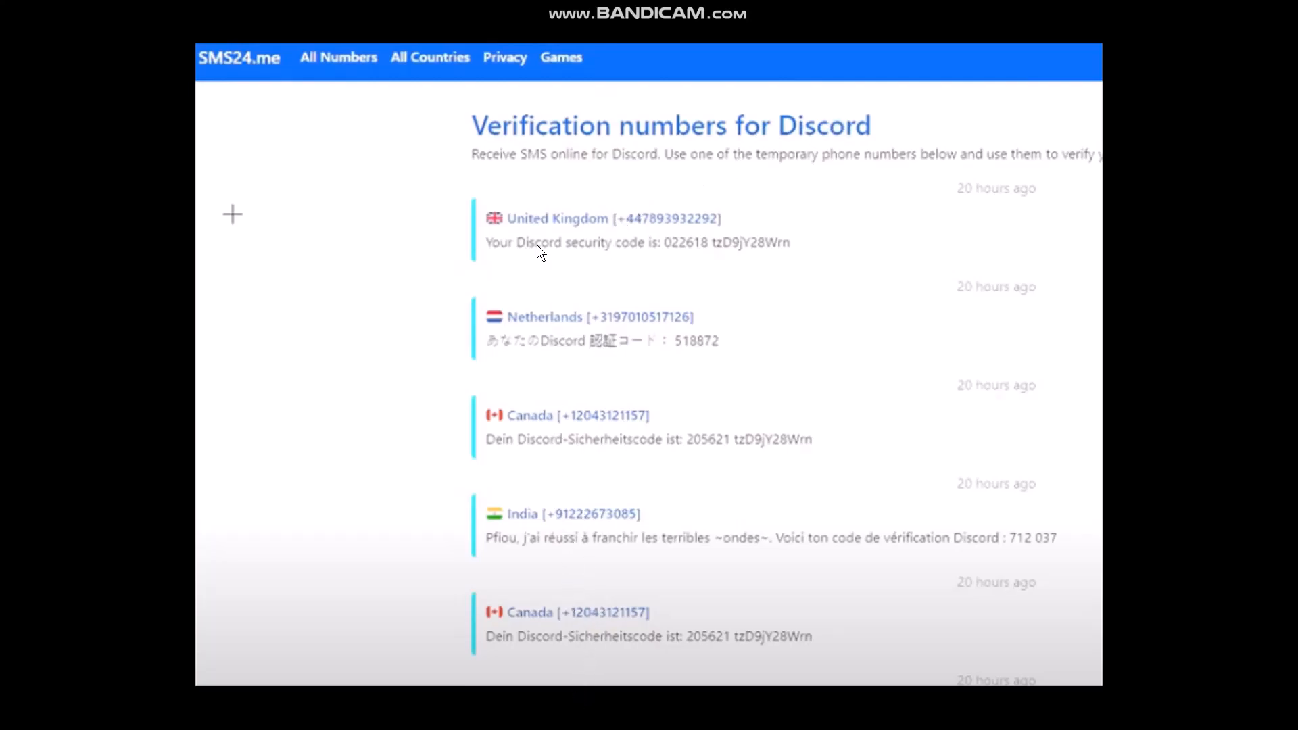
pyautogui.moveTo(545, 515)
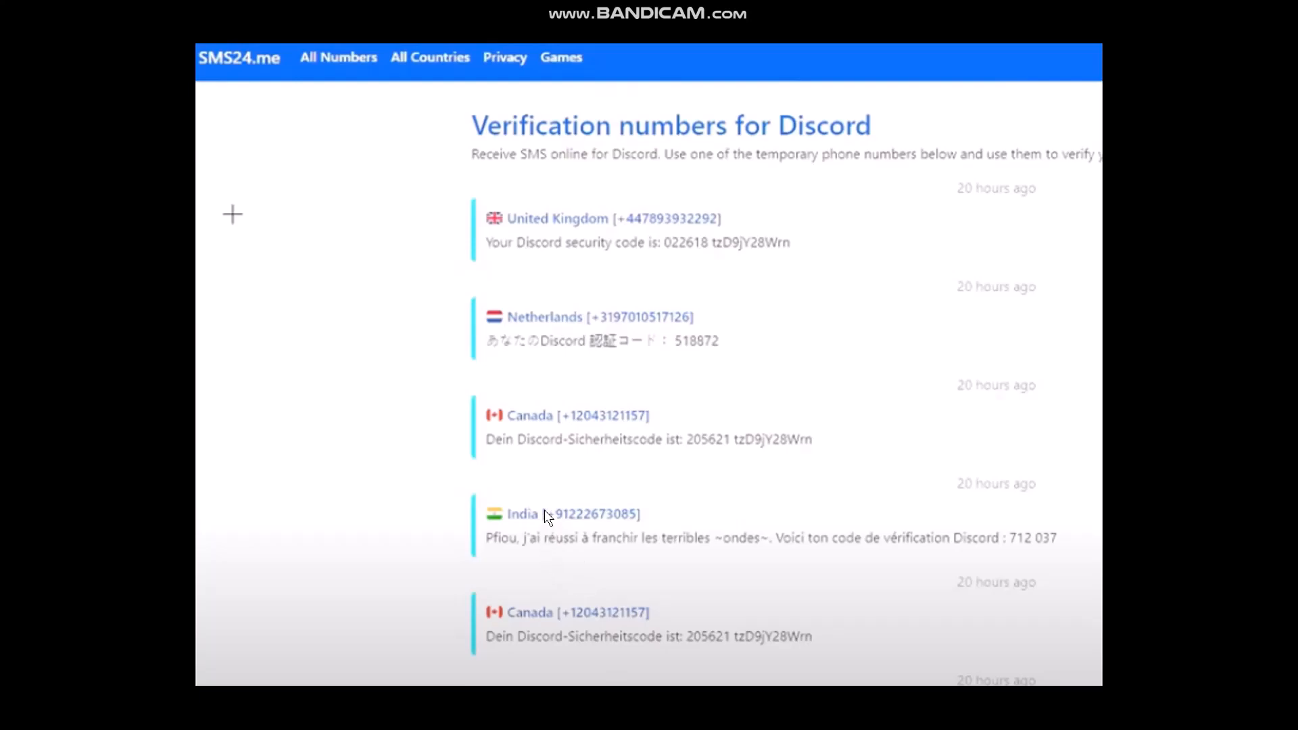
pyautogui.moveTo(559, 520)
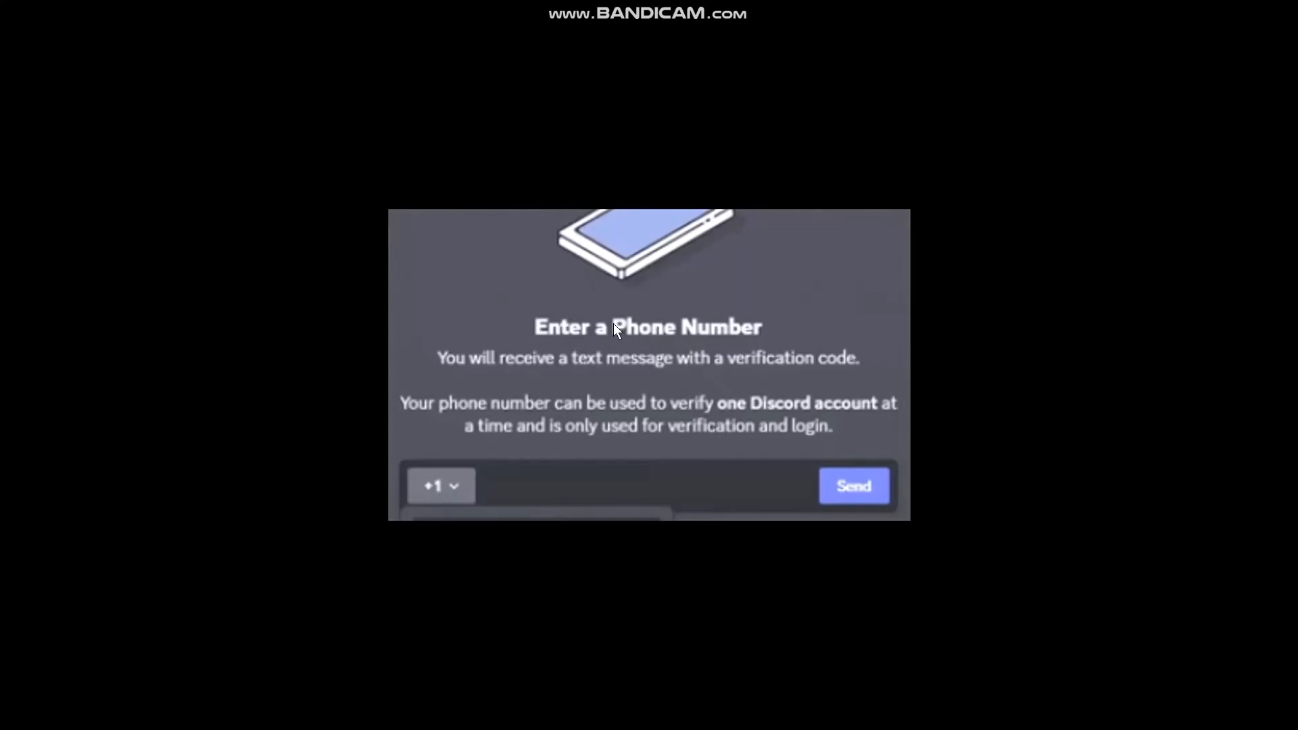
pyautogui.moveTo(704, 347)
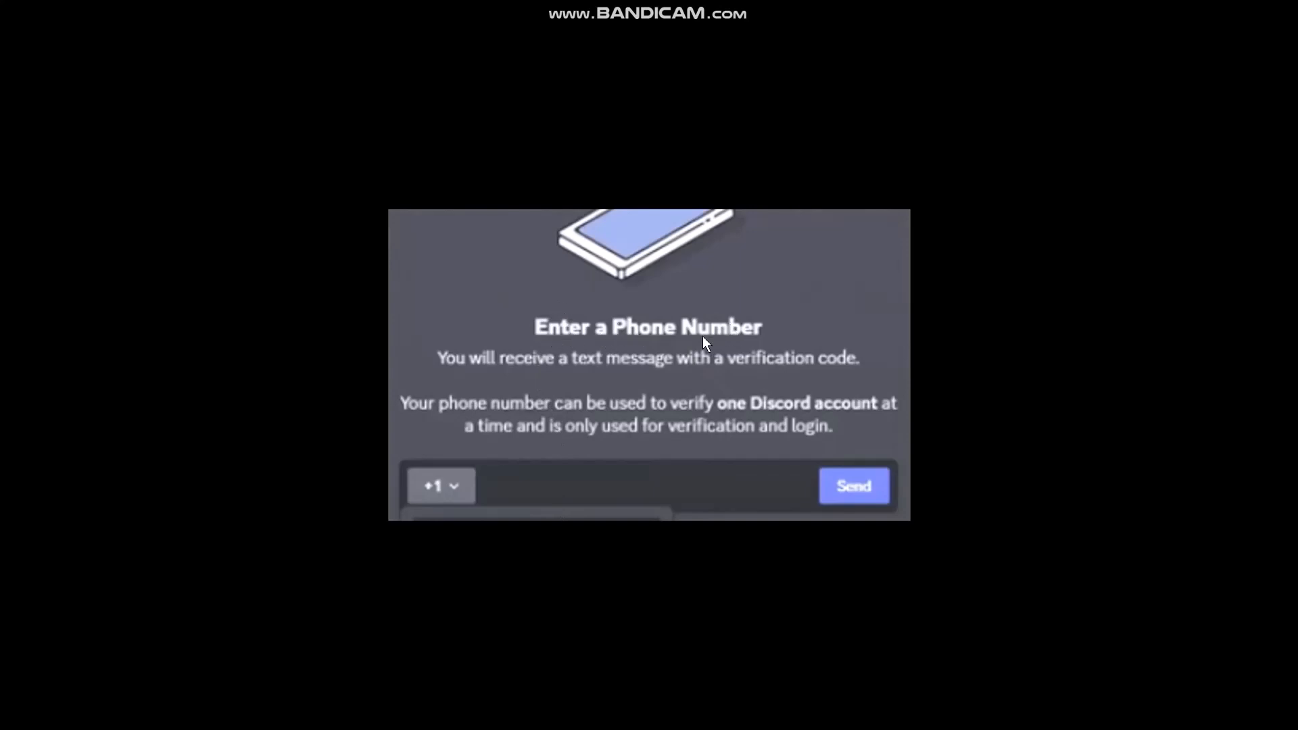
pyautogui.moveTo(516, 489)
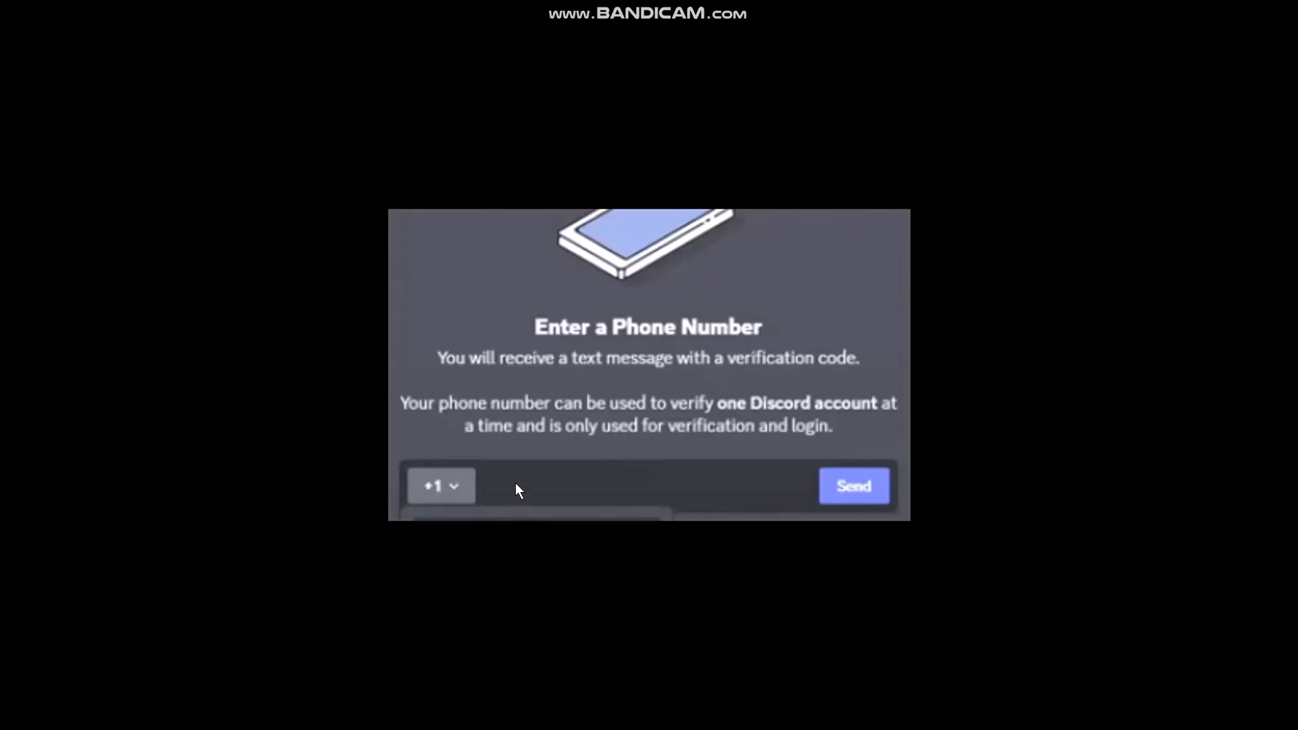
pyautogui.moveTo(497, 491)
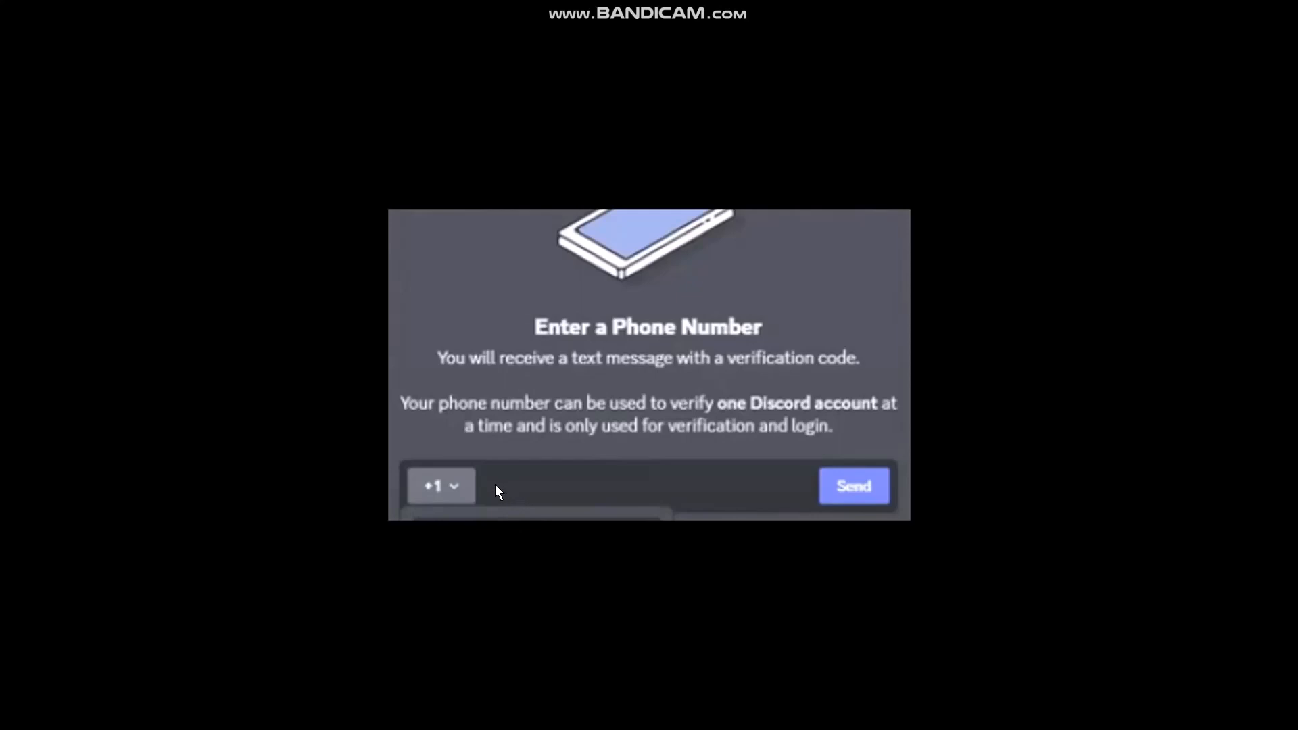
pyautogui.moveTo(700, 471)
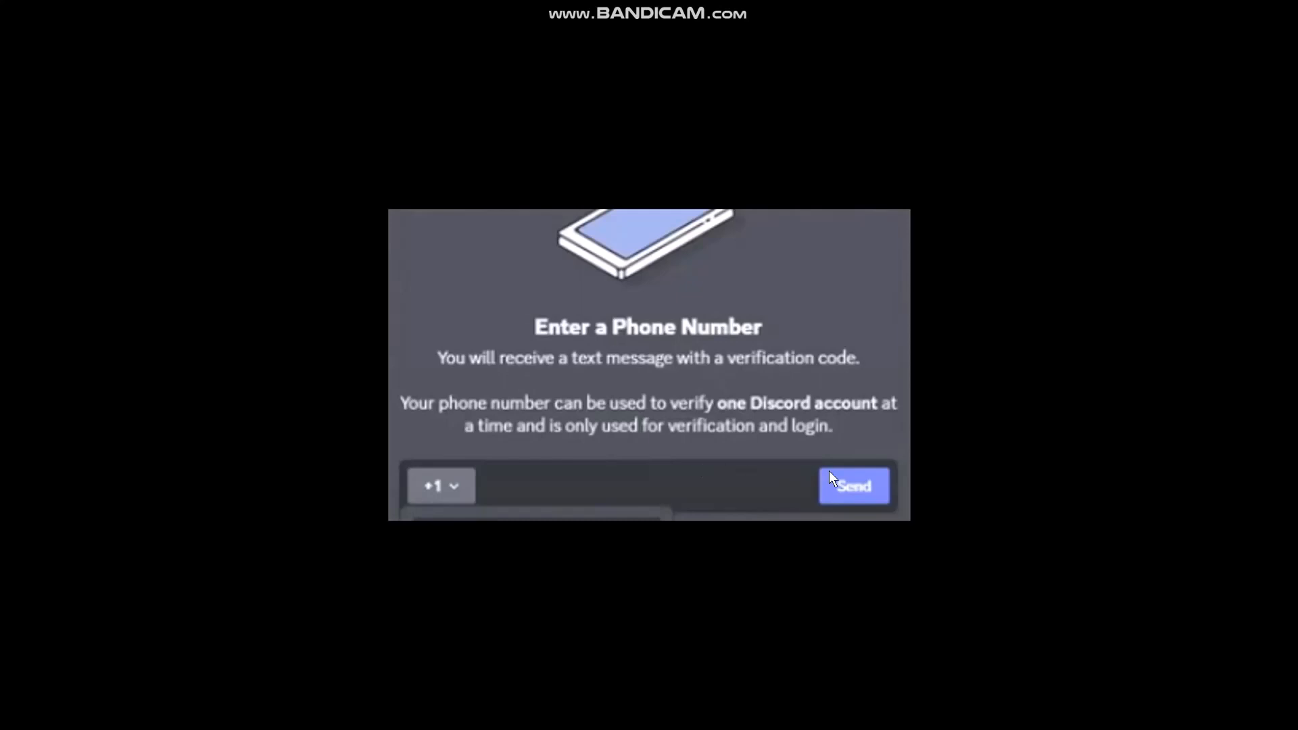
# Send the entered temporary phone number to Discord to request a verification code
pyautogui.click(854, 486)
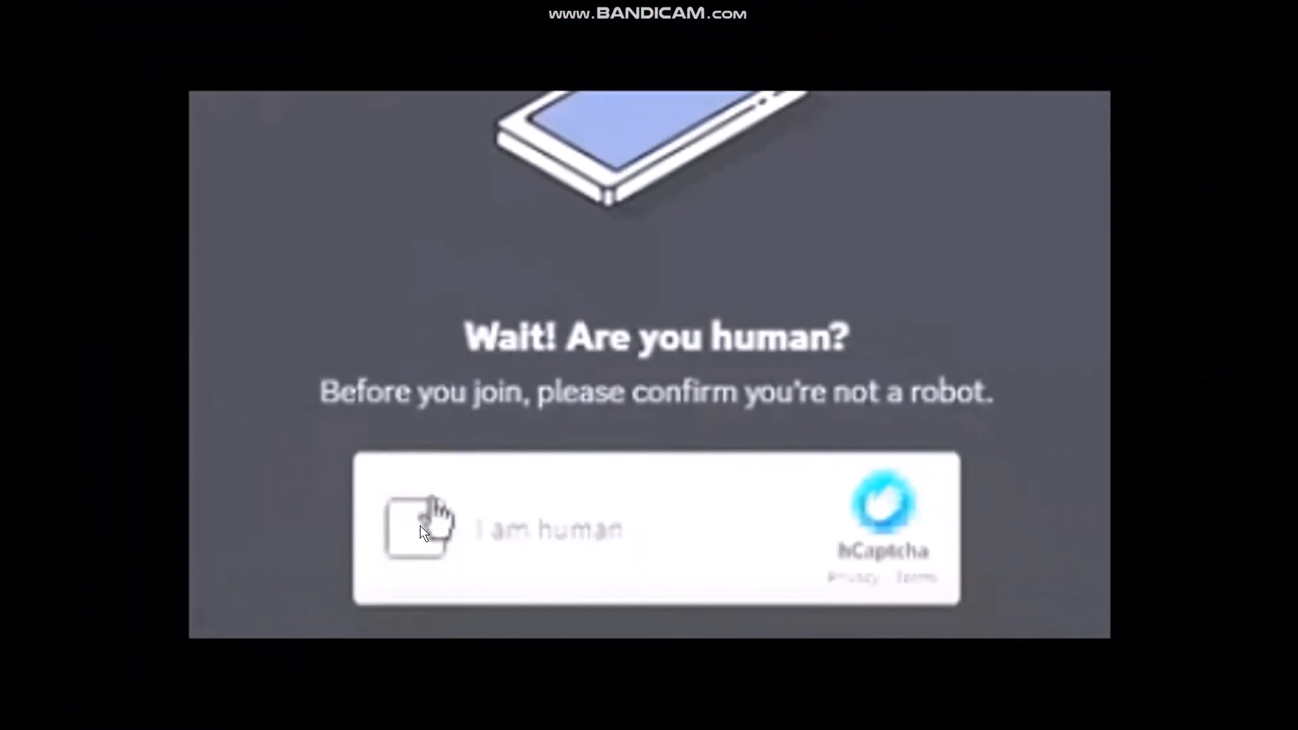
pyautogui.moveTo(599, 430)
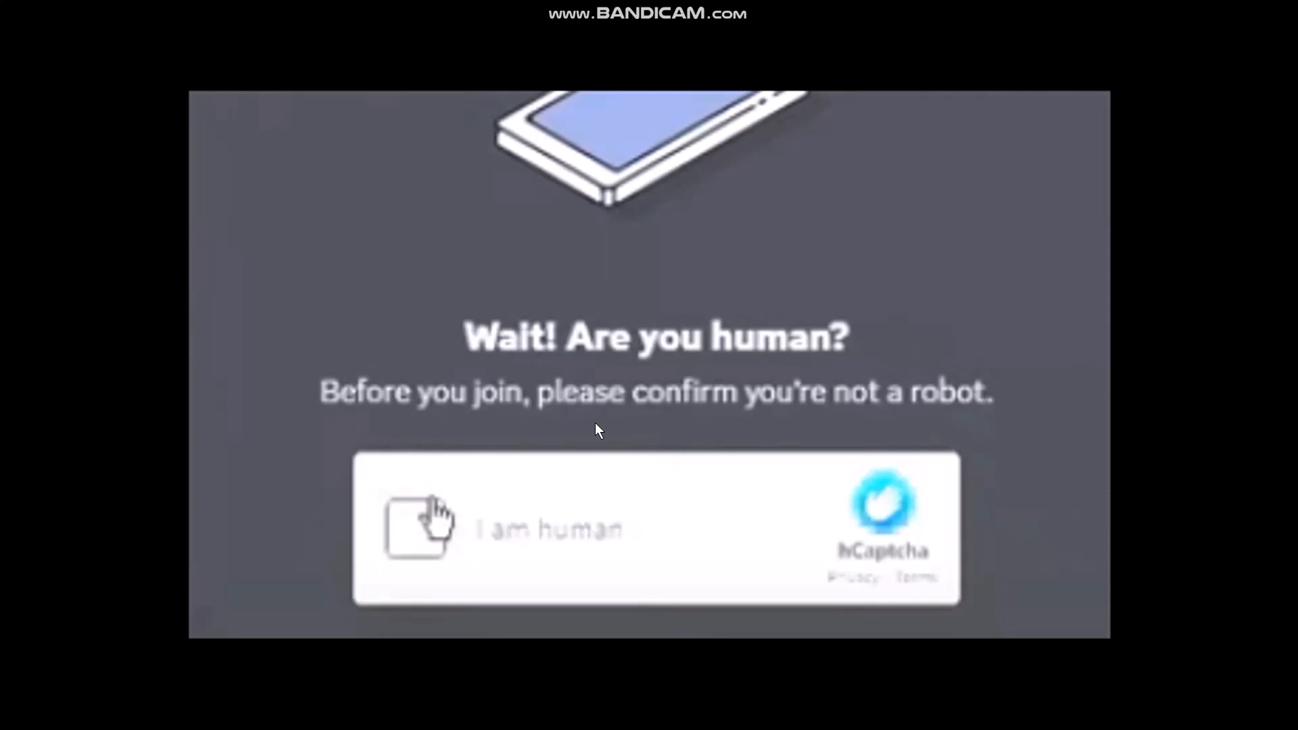
# Tick the 'I am human' hCaptcha checkbox so the verification text is sent
pyautogui.click(418, 528)
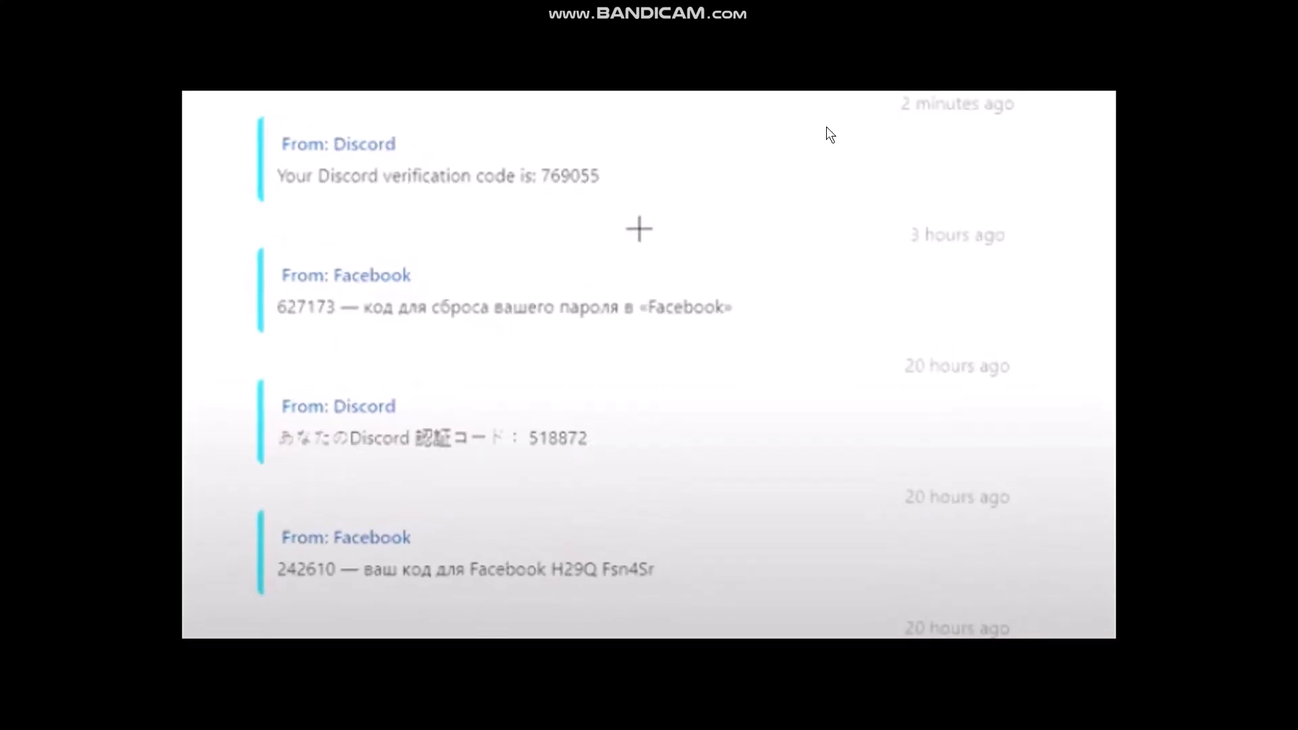
pyautogui.moveTo(917, 120)
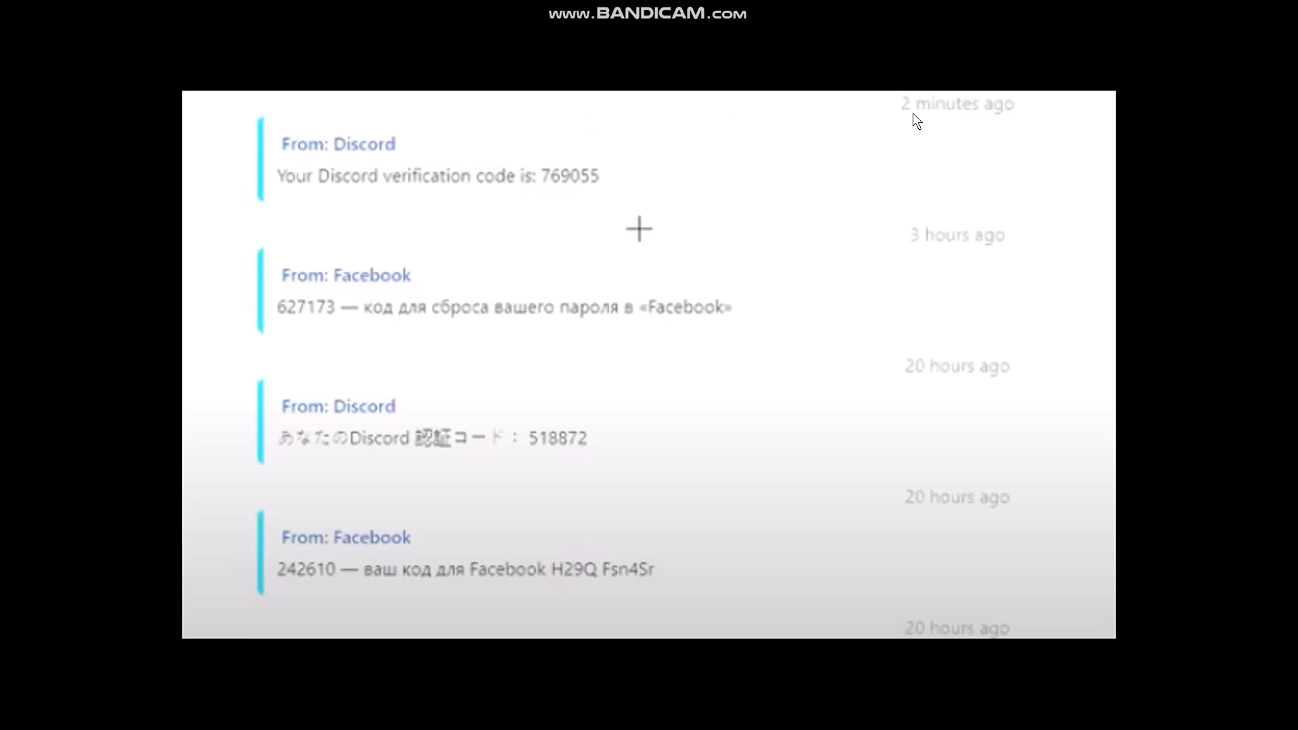
pyautogui.moveTo(909, 115)
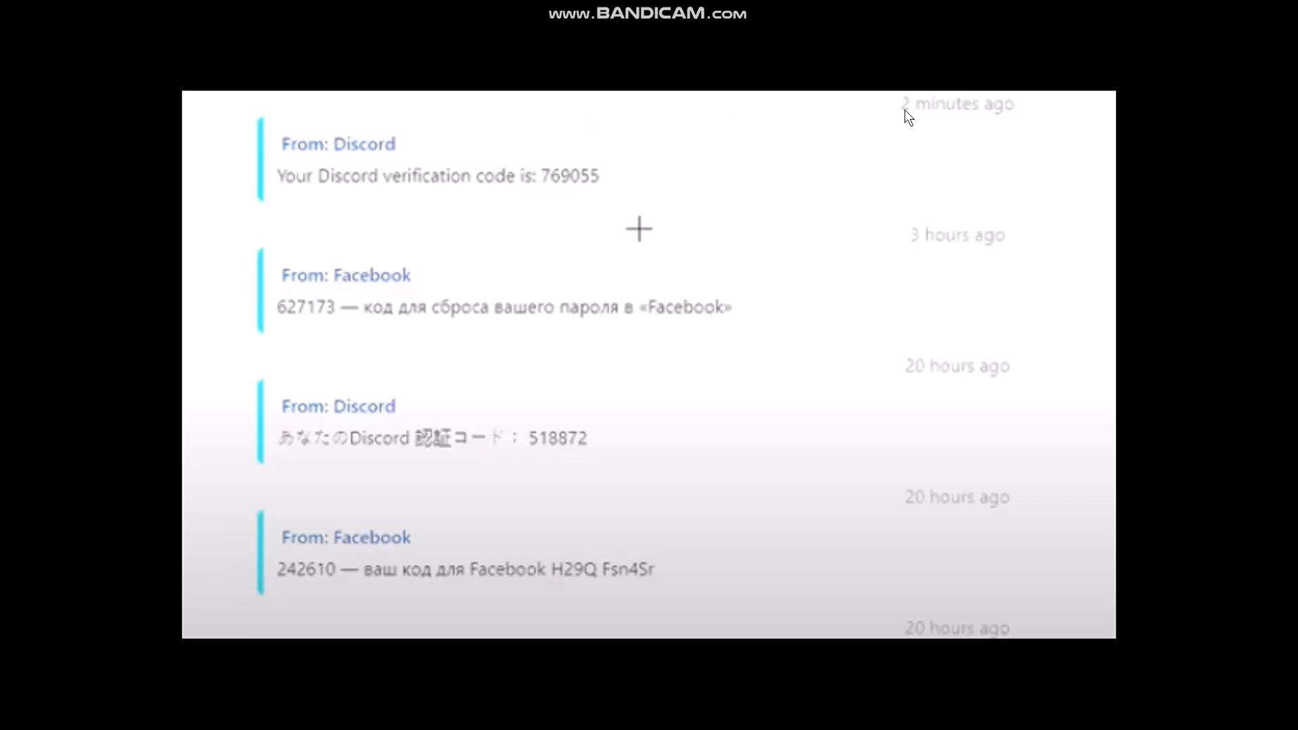
pyautogui.moveTo(544, 219)
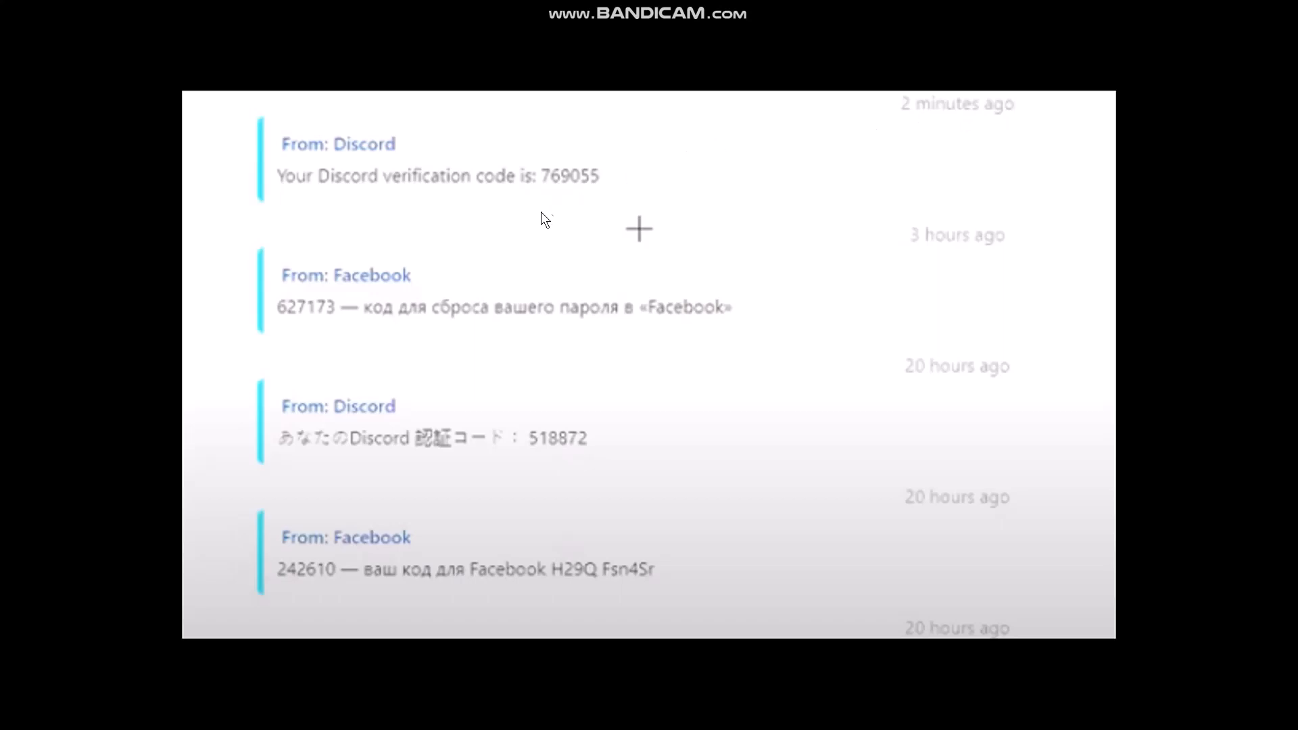
pyautogui.moveTo(587, 231)
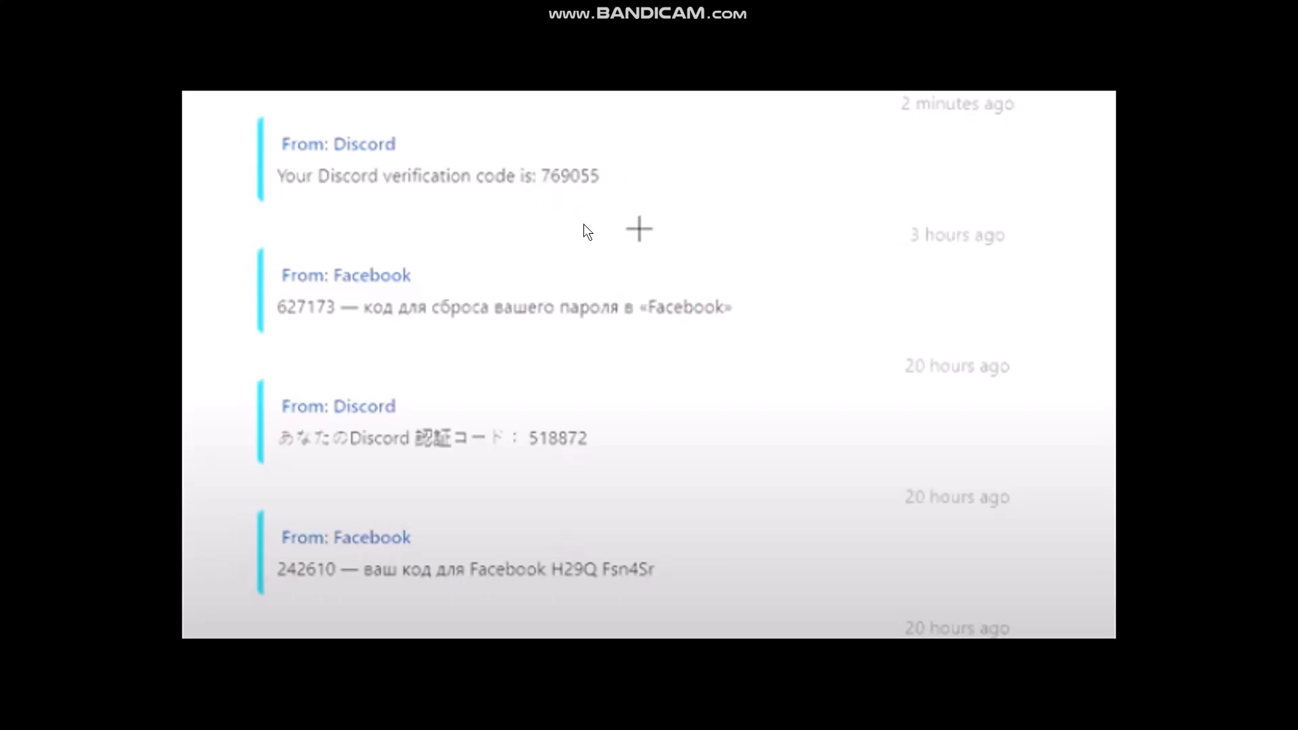
pyautogui.moveTo(658, 397)
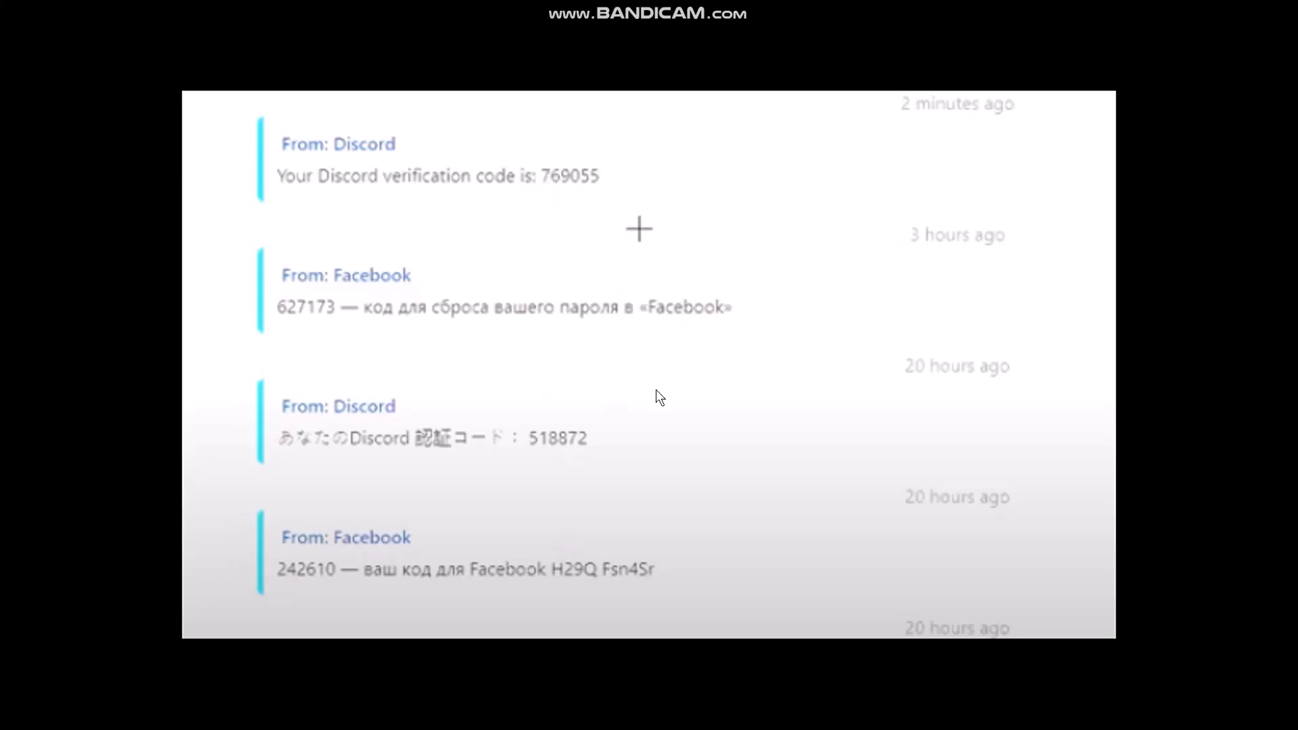